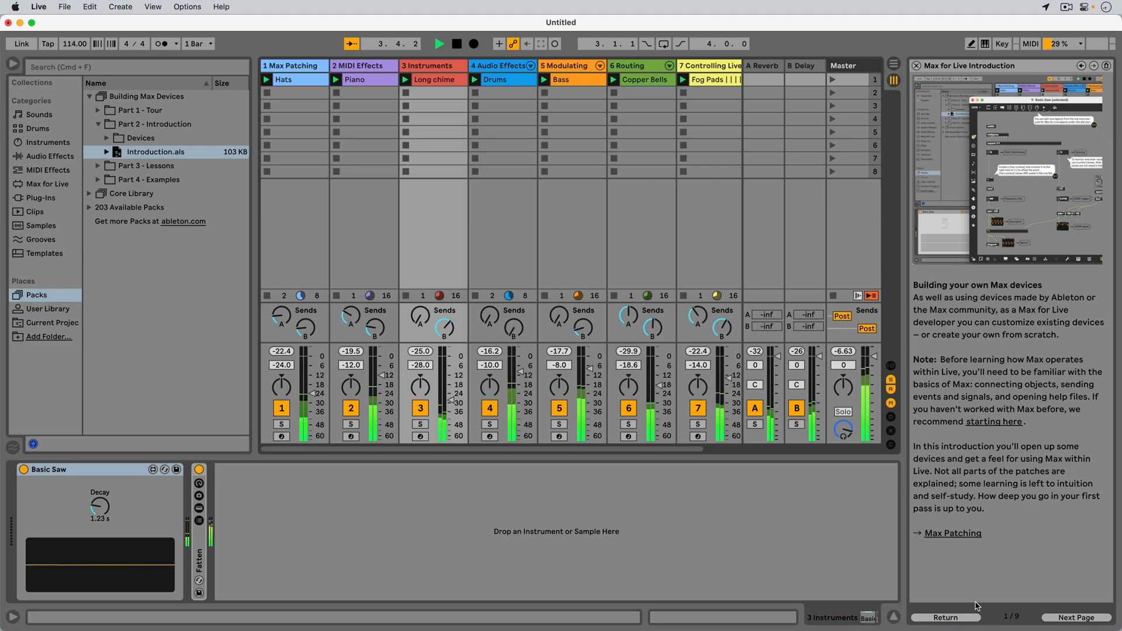
# - Advance the Max for Live lesson to the next page of the Help View
pyautogui.click(1076, 617)
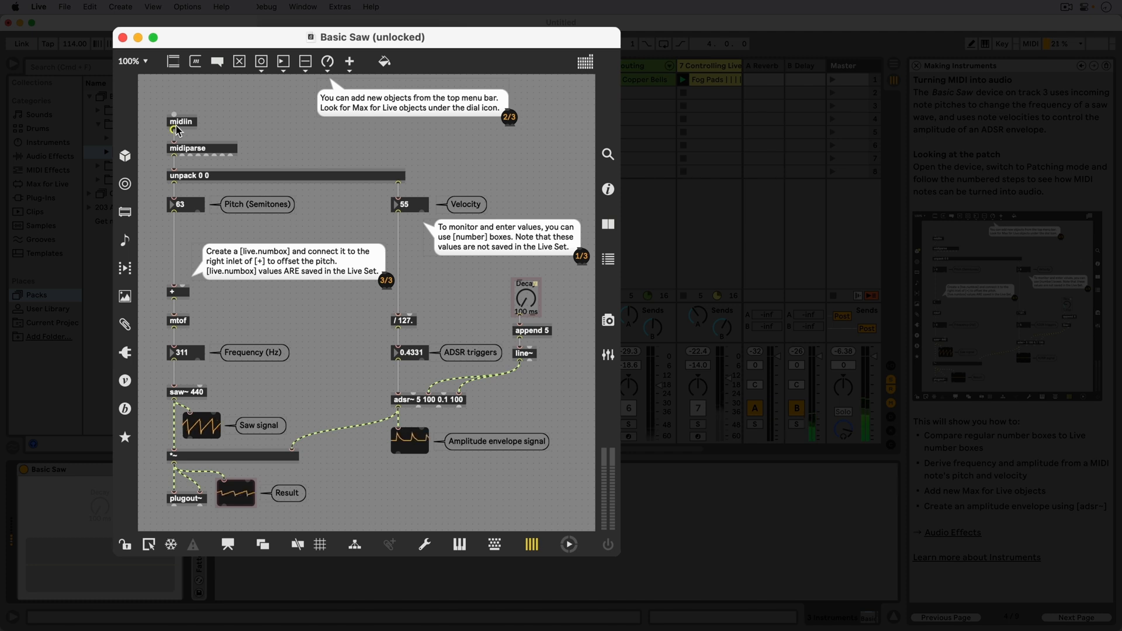
pyautogui.moveTo(177, 132)
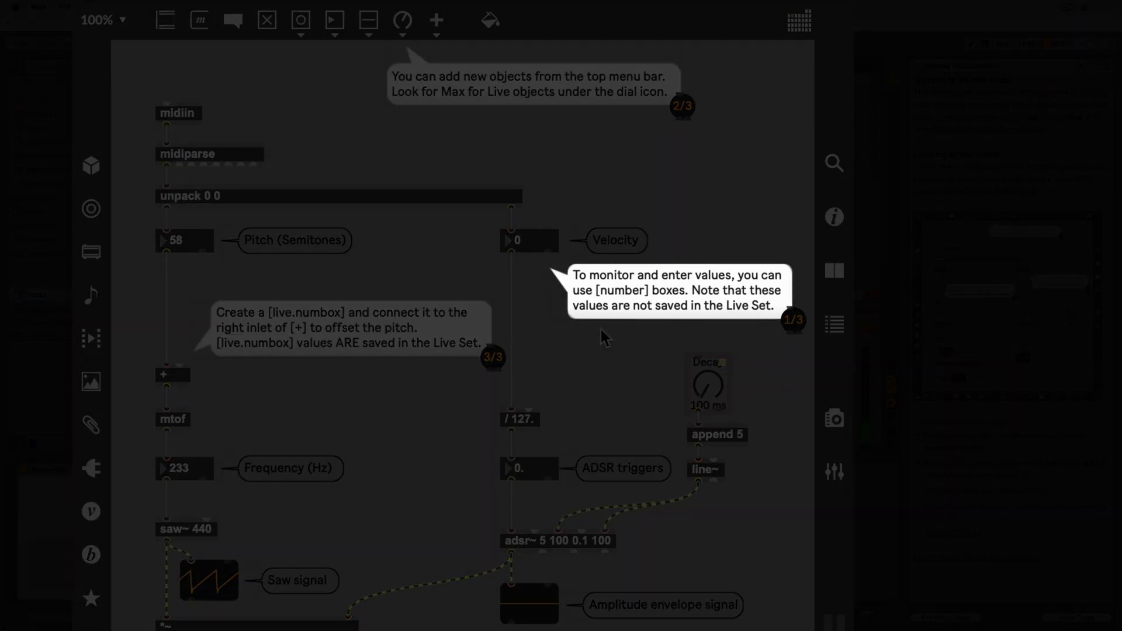
pyautogui.moveTo(760, 343)
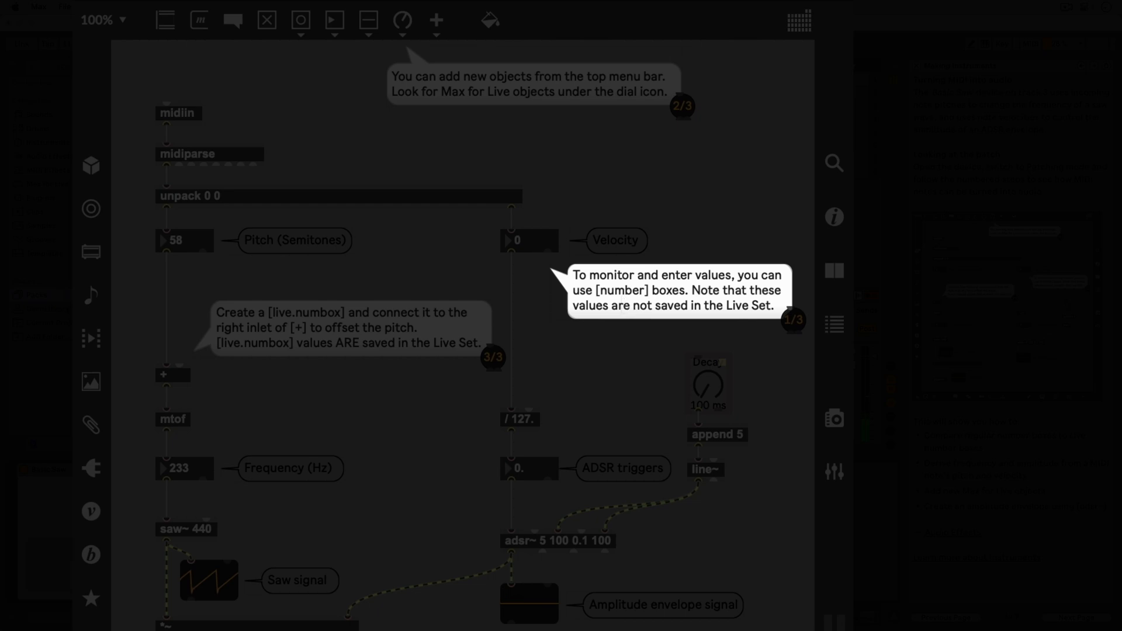
pyautogui.moveTo(626, 307)
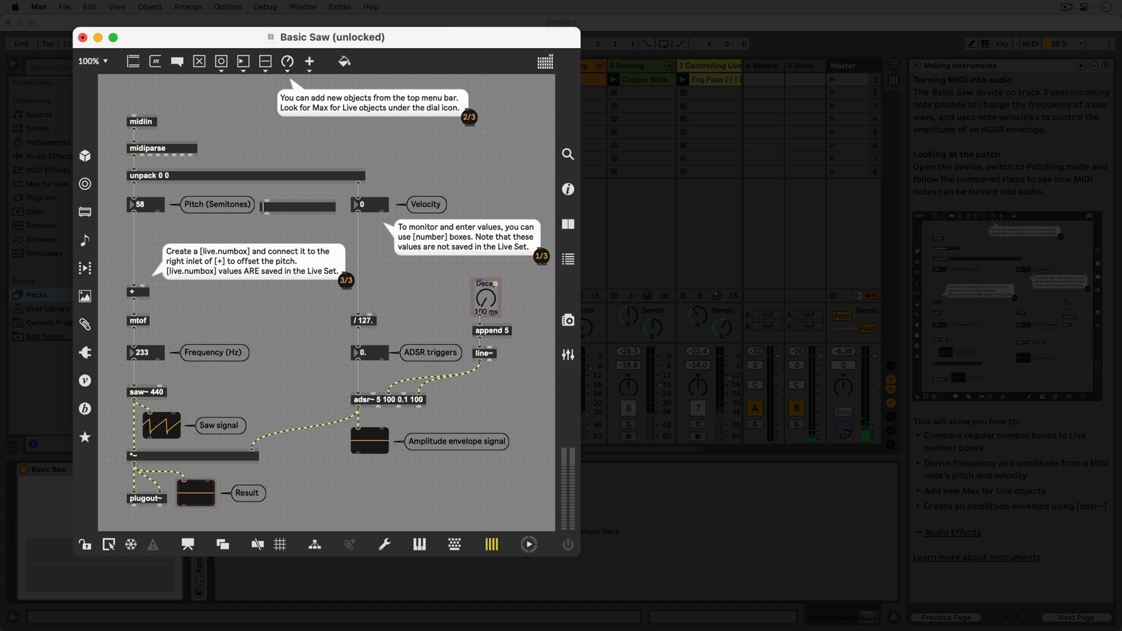
# - Insert a number box between [+] and mtof, add it to the presentation and show that layout
pyautogui.write('number')
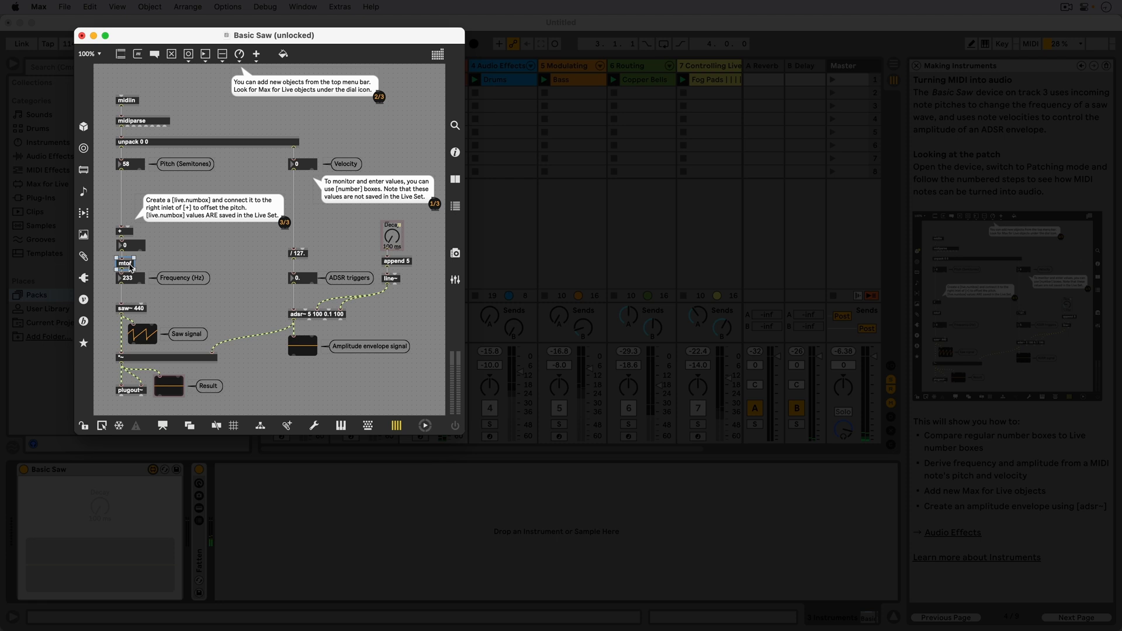
pyautogui.rightClick(125, 230)
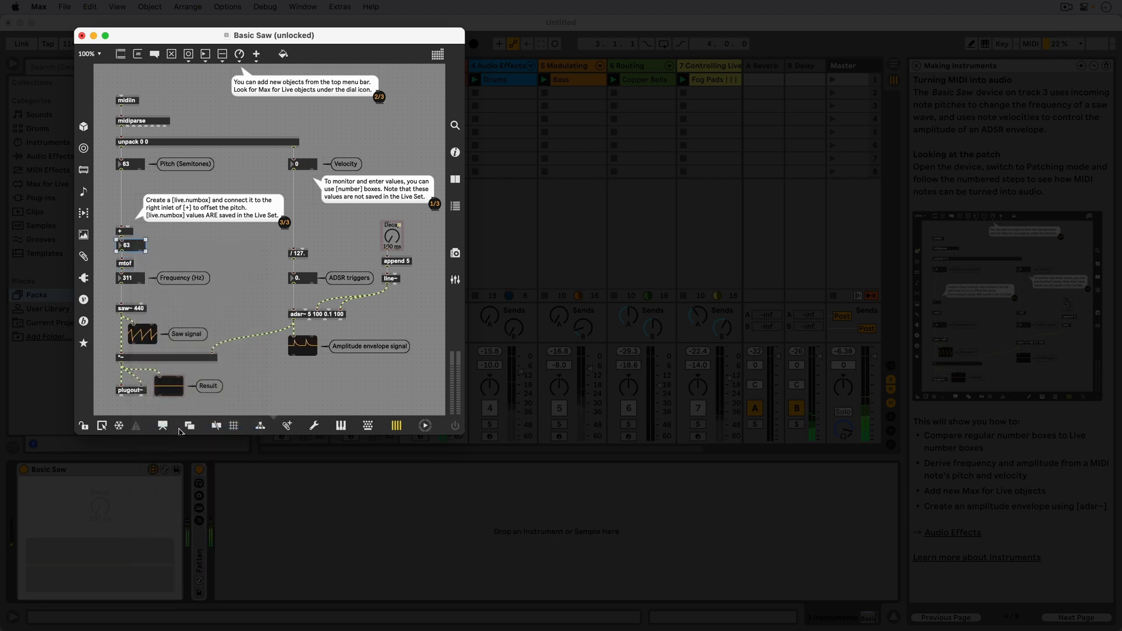
pyautogui.click(163, 426)
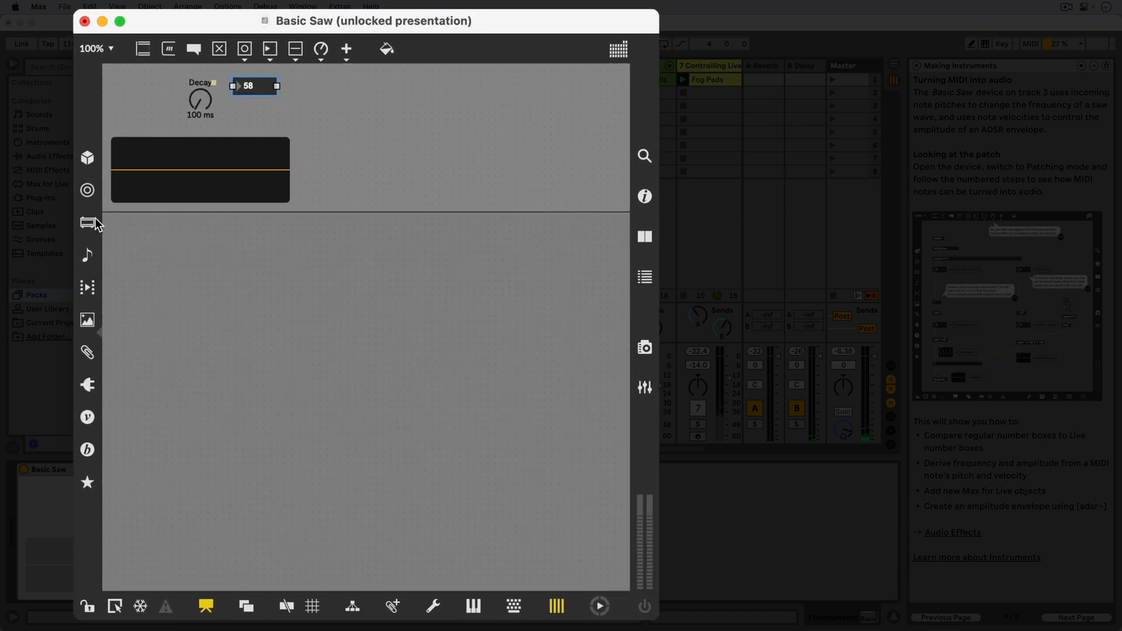
pyautogui.click(87, 222)
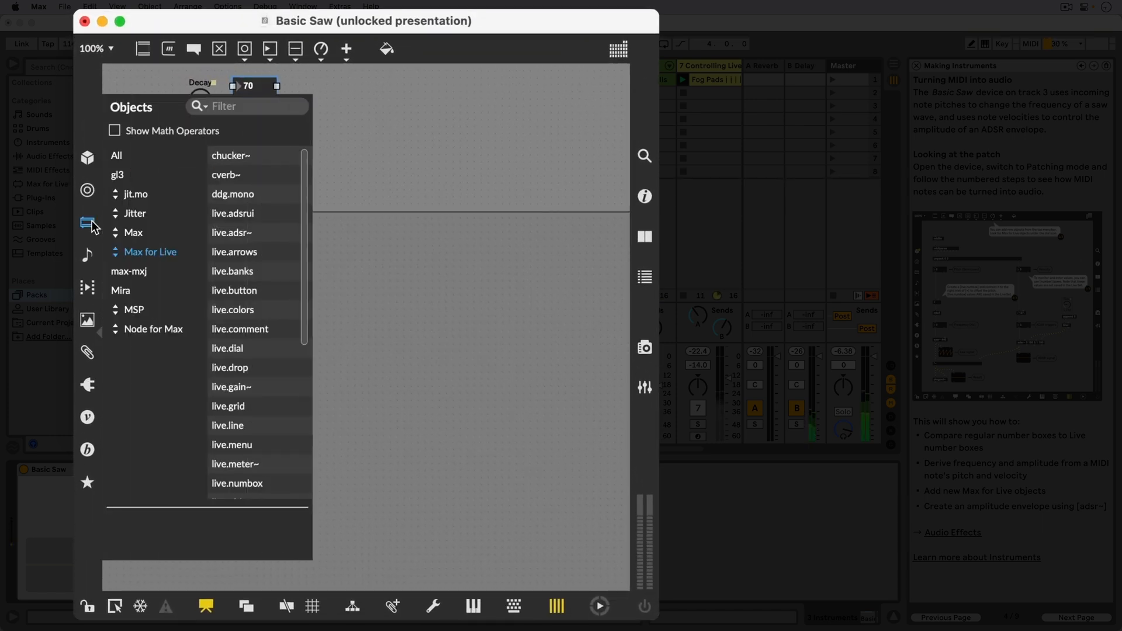
pyautogui.click(134, 232)
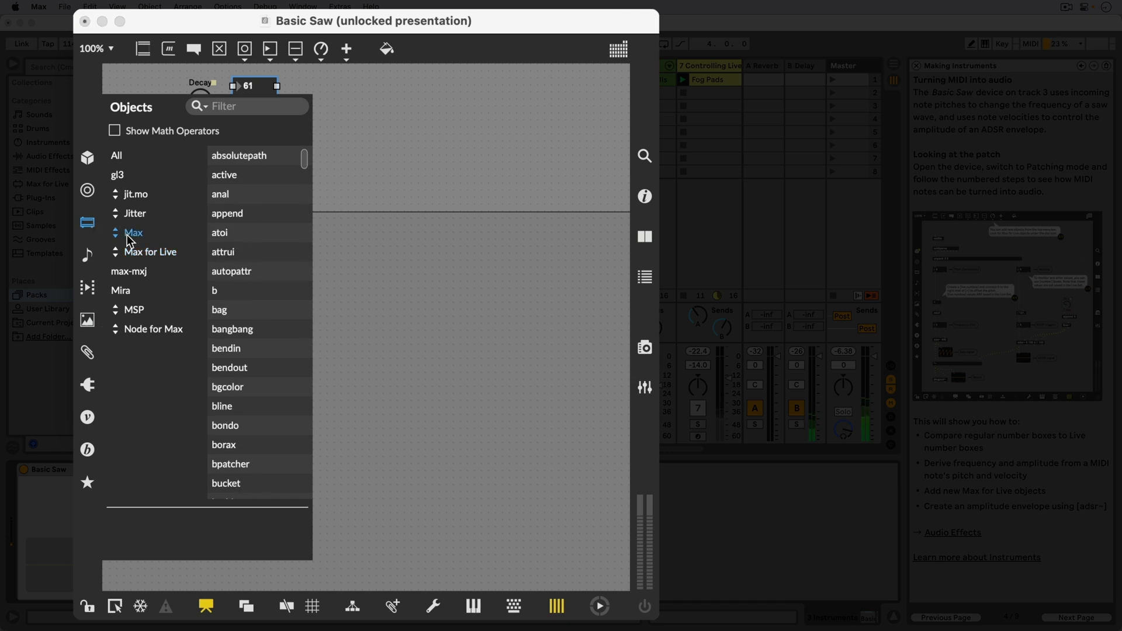
pyautogui.click(151, 253)
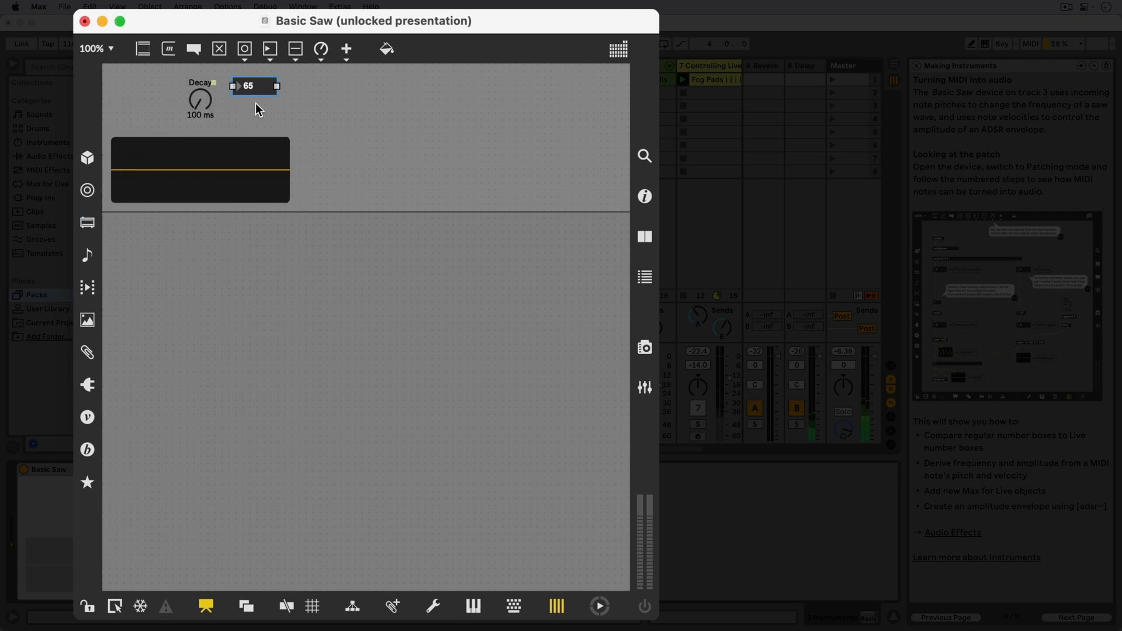
pyautogui.moveTo(255, 85); pyautogui.dragTo(255, 93)
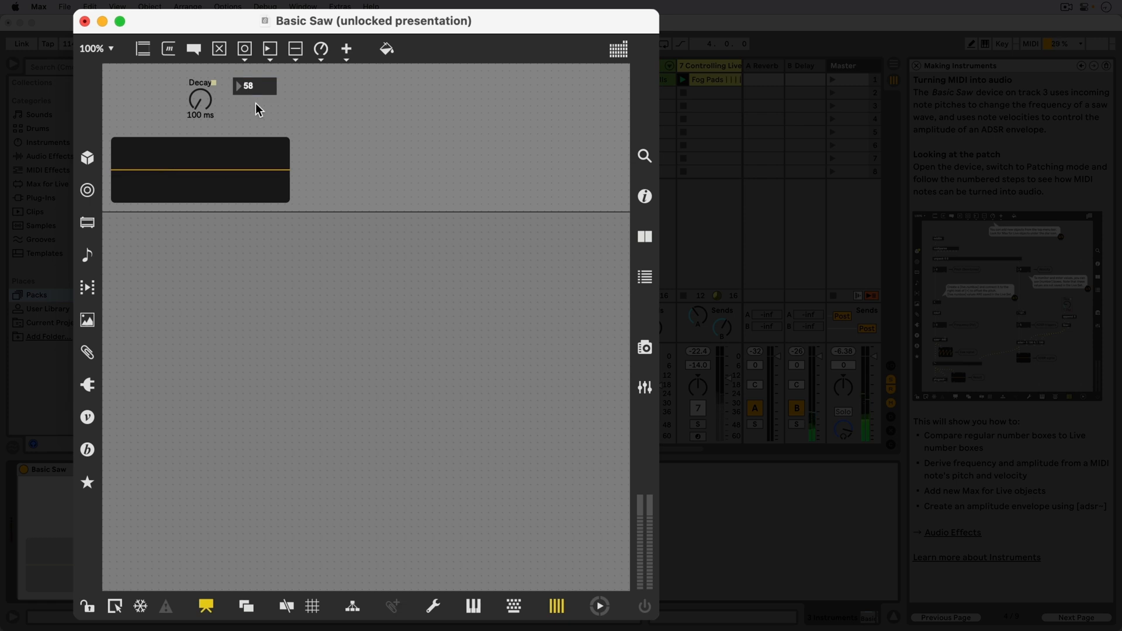
pyautogui.moveTo(308, 68)
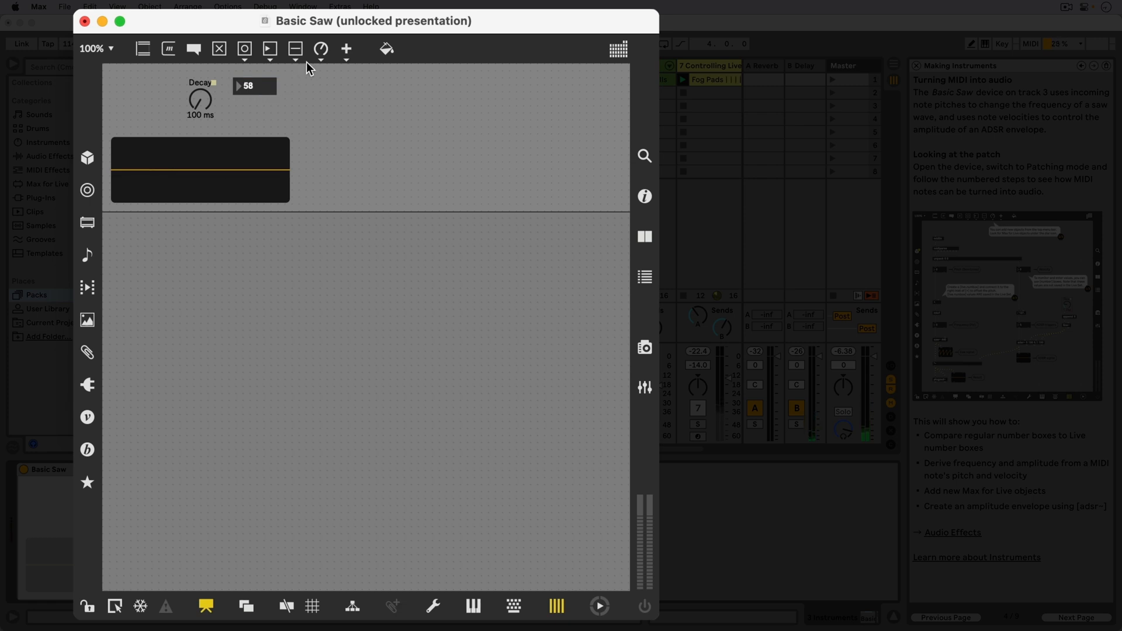
# - Drop a live.numbox beneath the pitch number box, then return to the patching layout
pyautogui.click(320, 49)
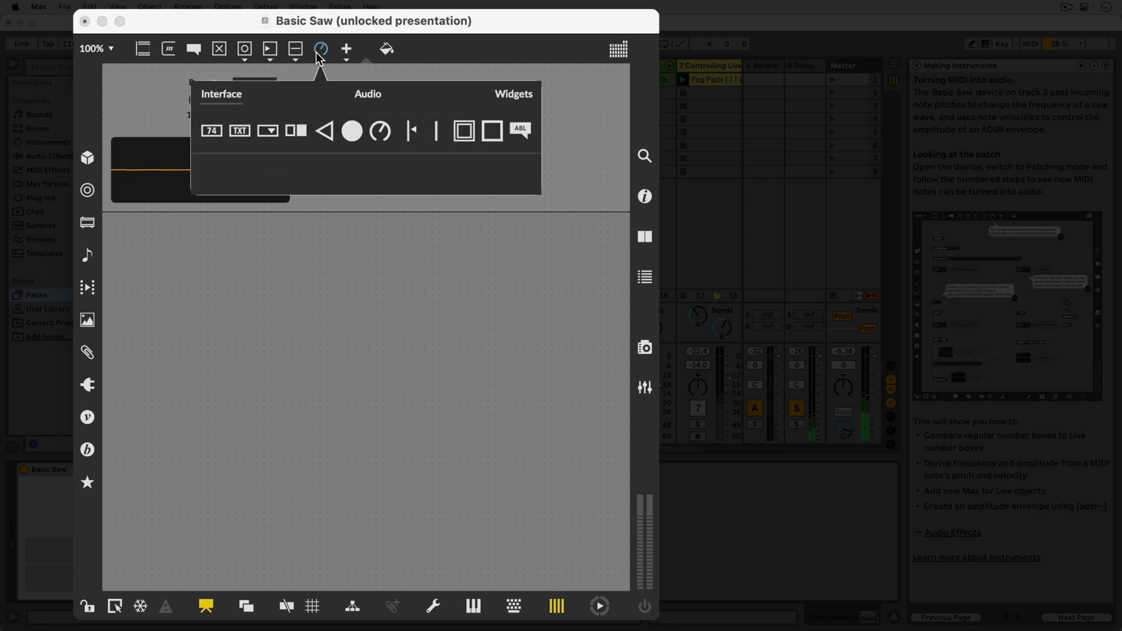
pyautogui.click(212, 130)
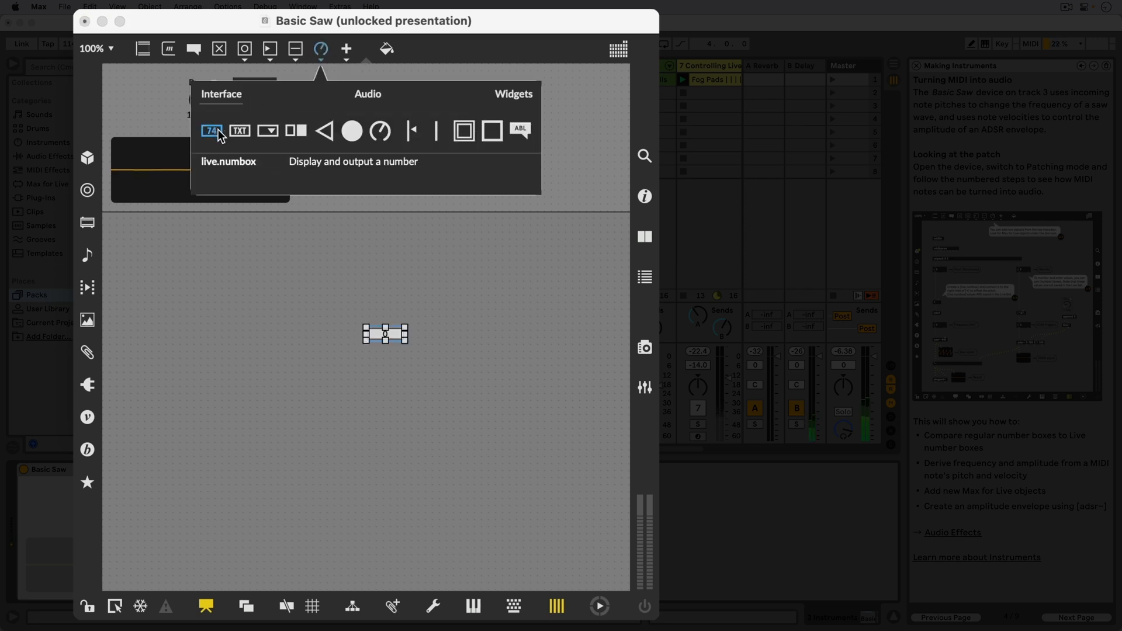
pyautogui.click(210, 129)
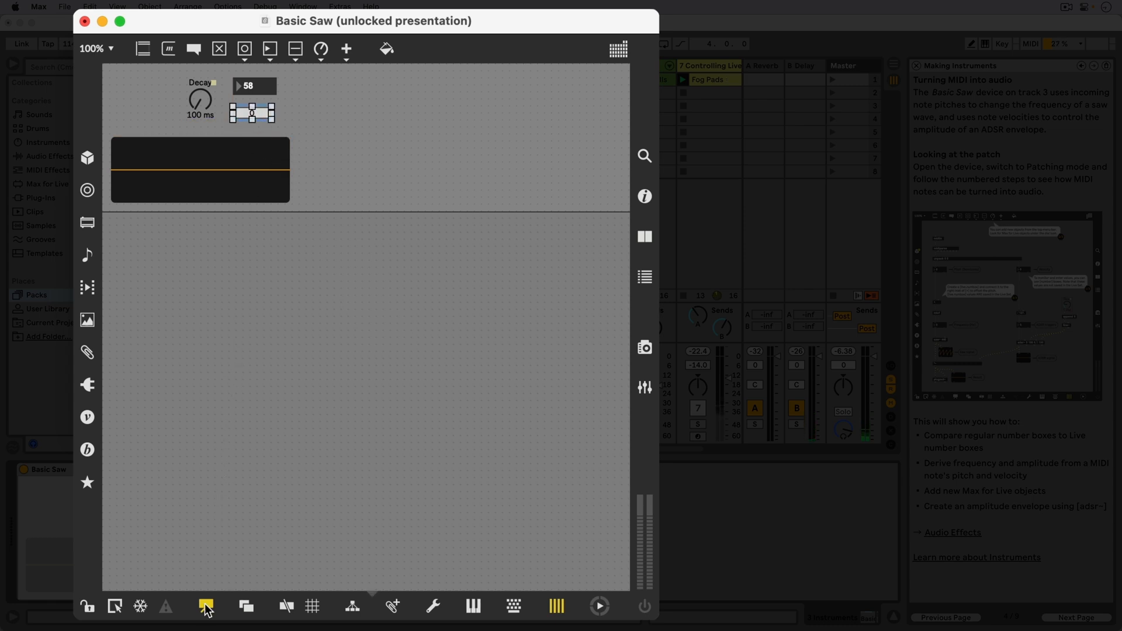
pyautogui.click(206, 607)
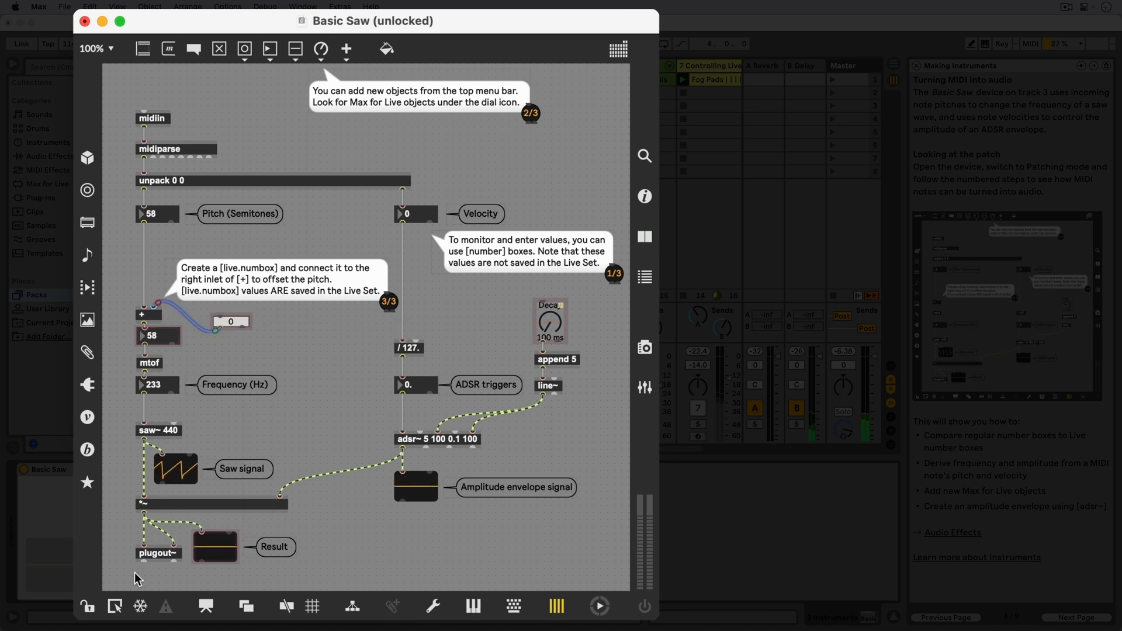
# - Connect the live.numbox outlet to the right inlet of [+] for the pitch offset
pyautogui.click(88, 607)
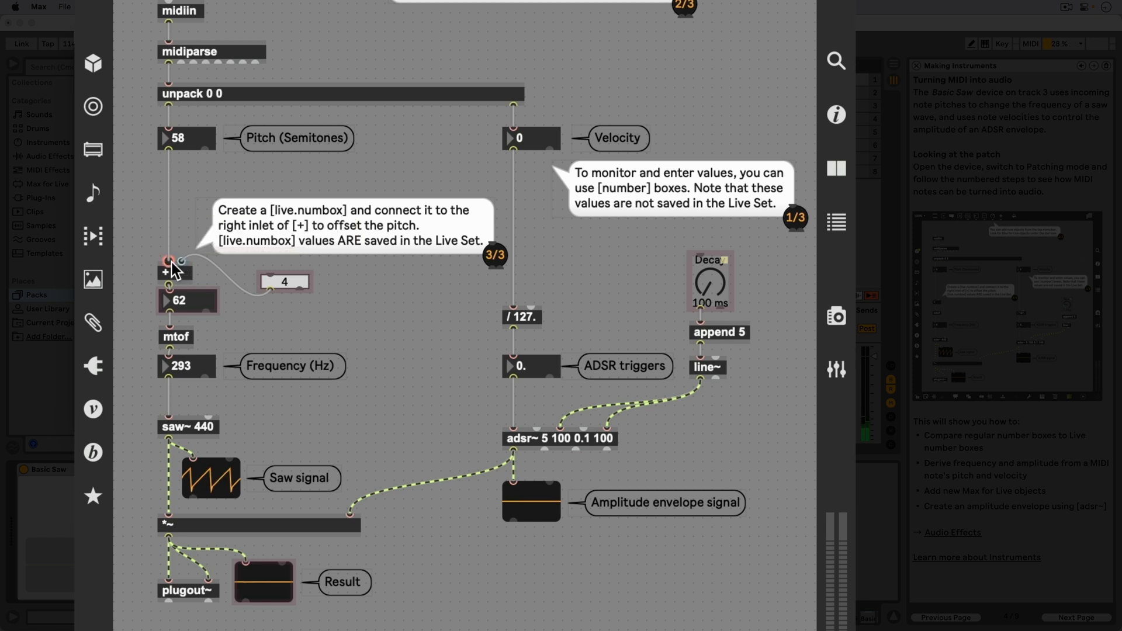
pyautogui.moveTo(166, 260)
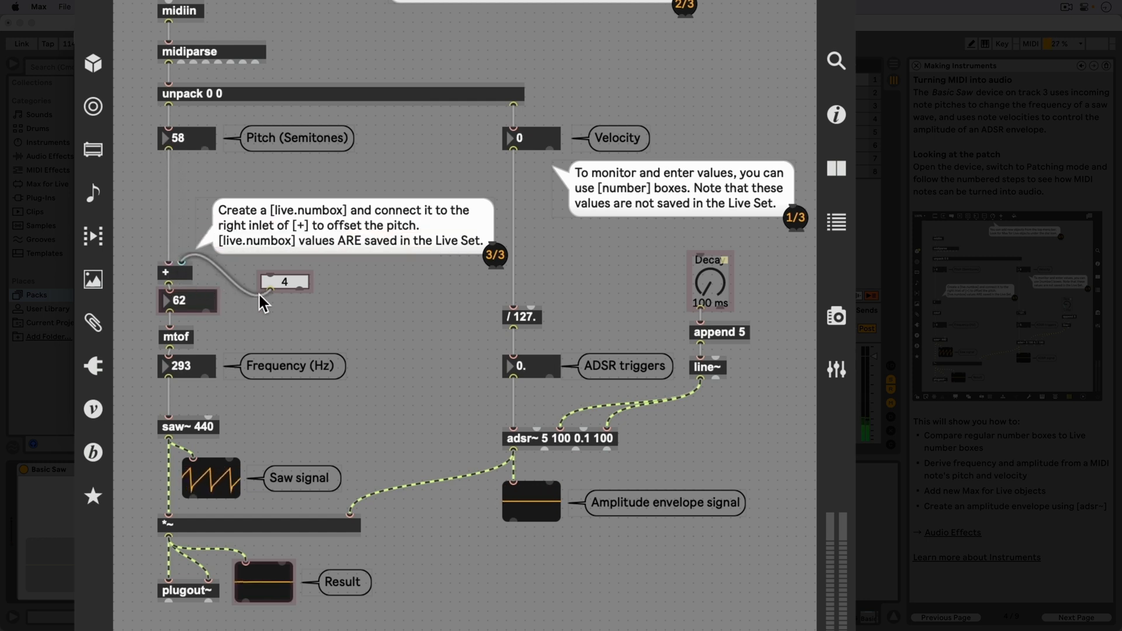
pyautogui.moveTo(299, 304)
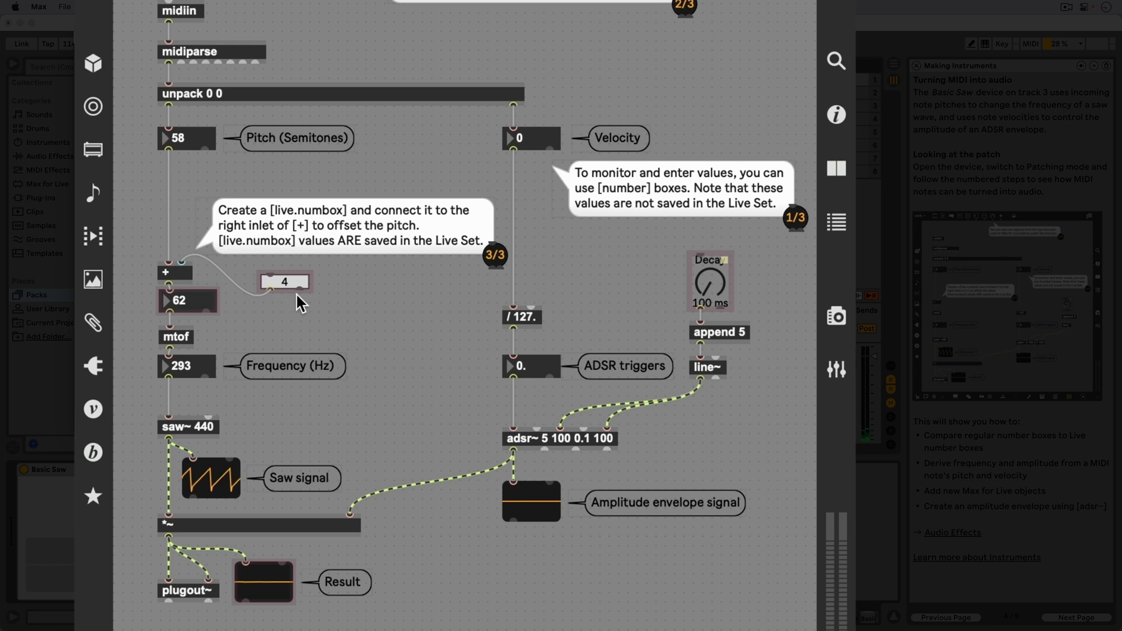